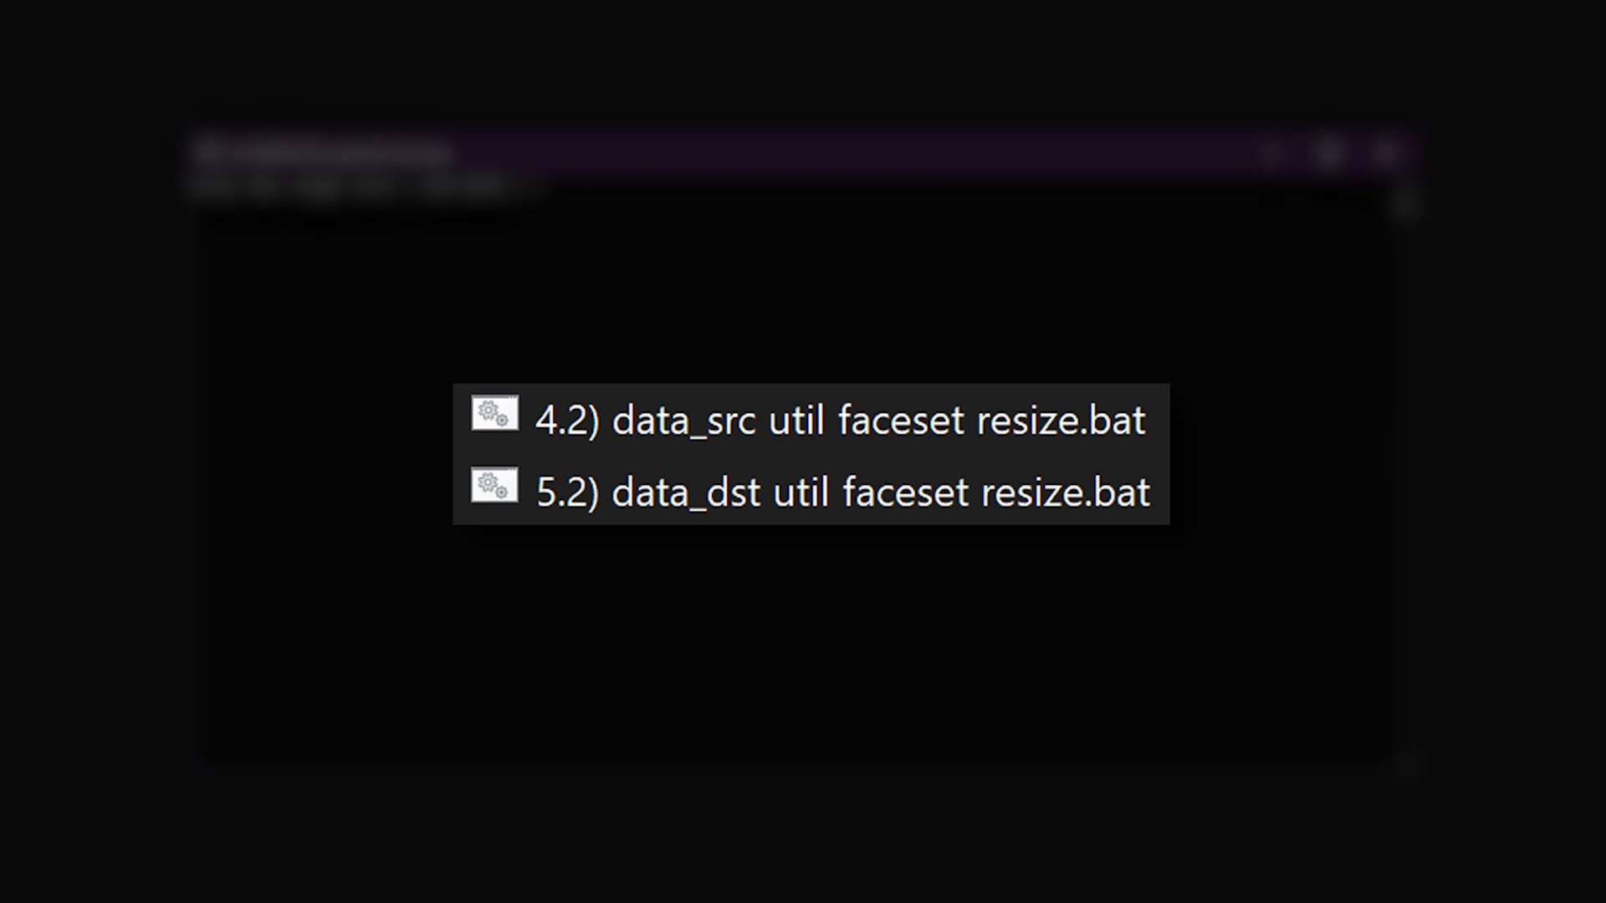
# Enter 256 as the new image size for the source faceset resize
pyautogui.write('256')
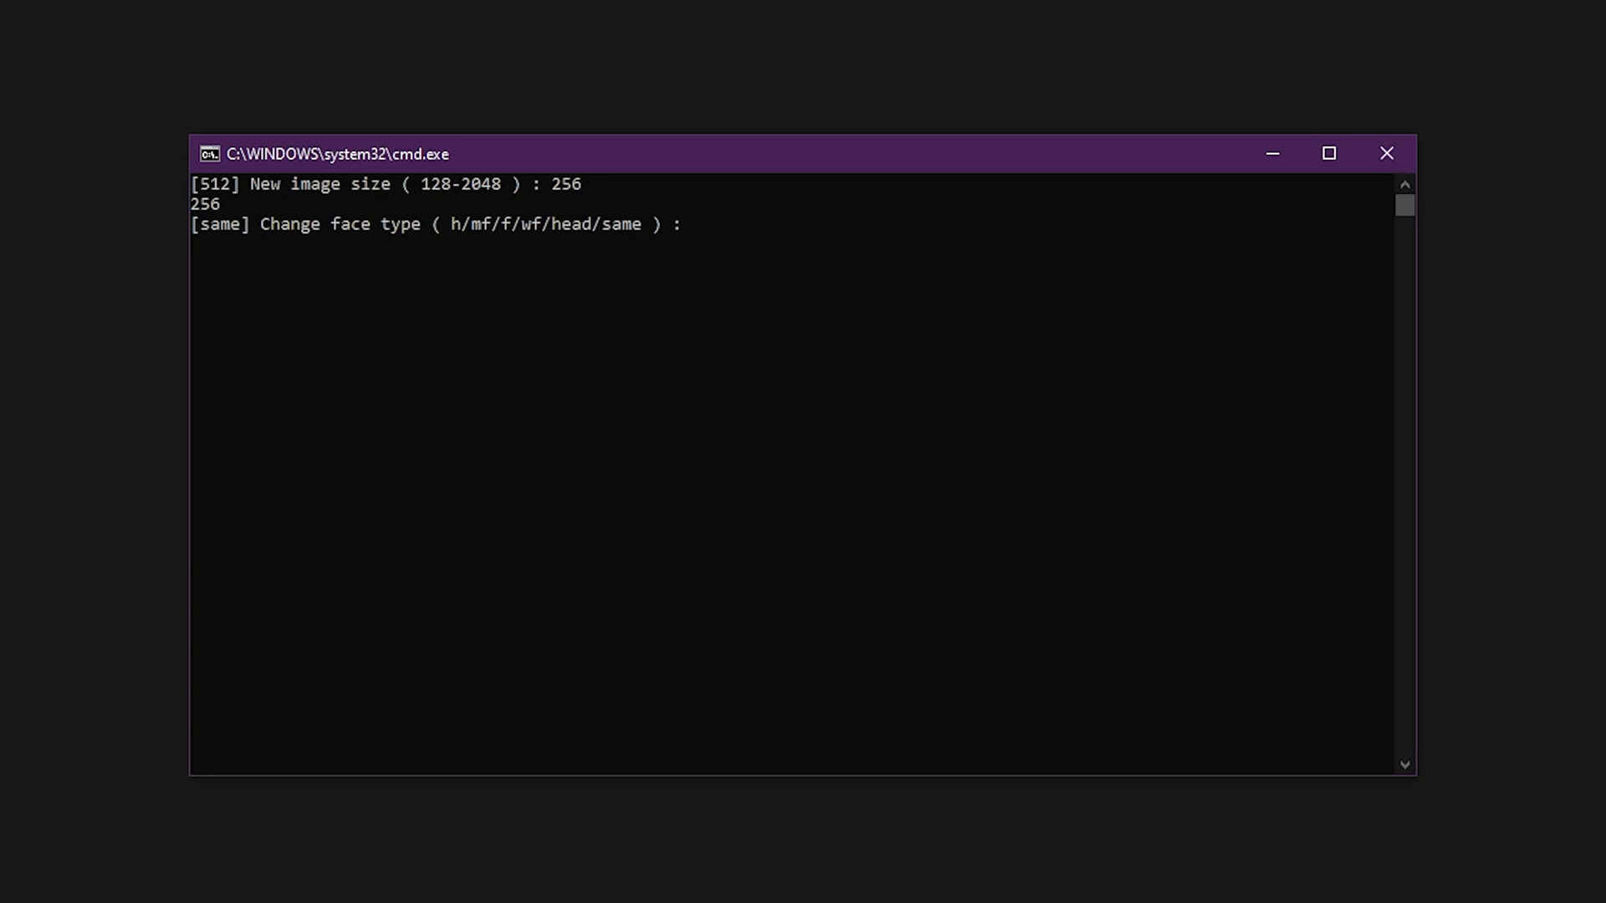
# Resize the 4332 source faces at the same face type and merge them into aligned
pyautogui.write('same')
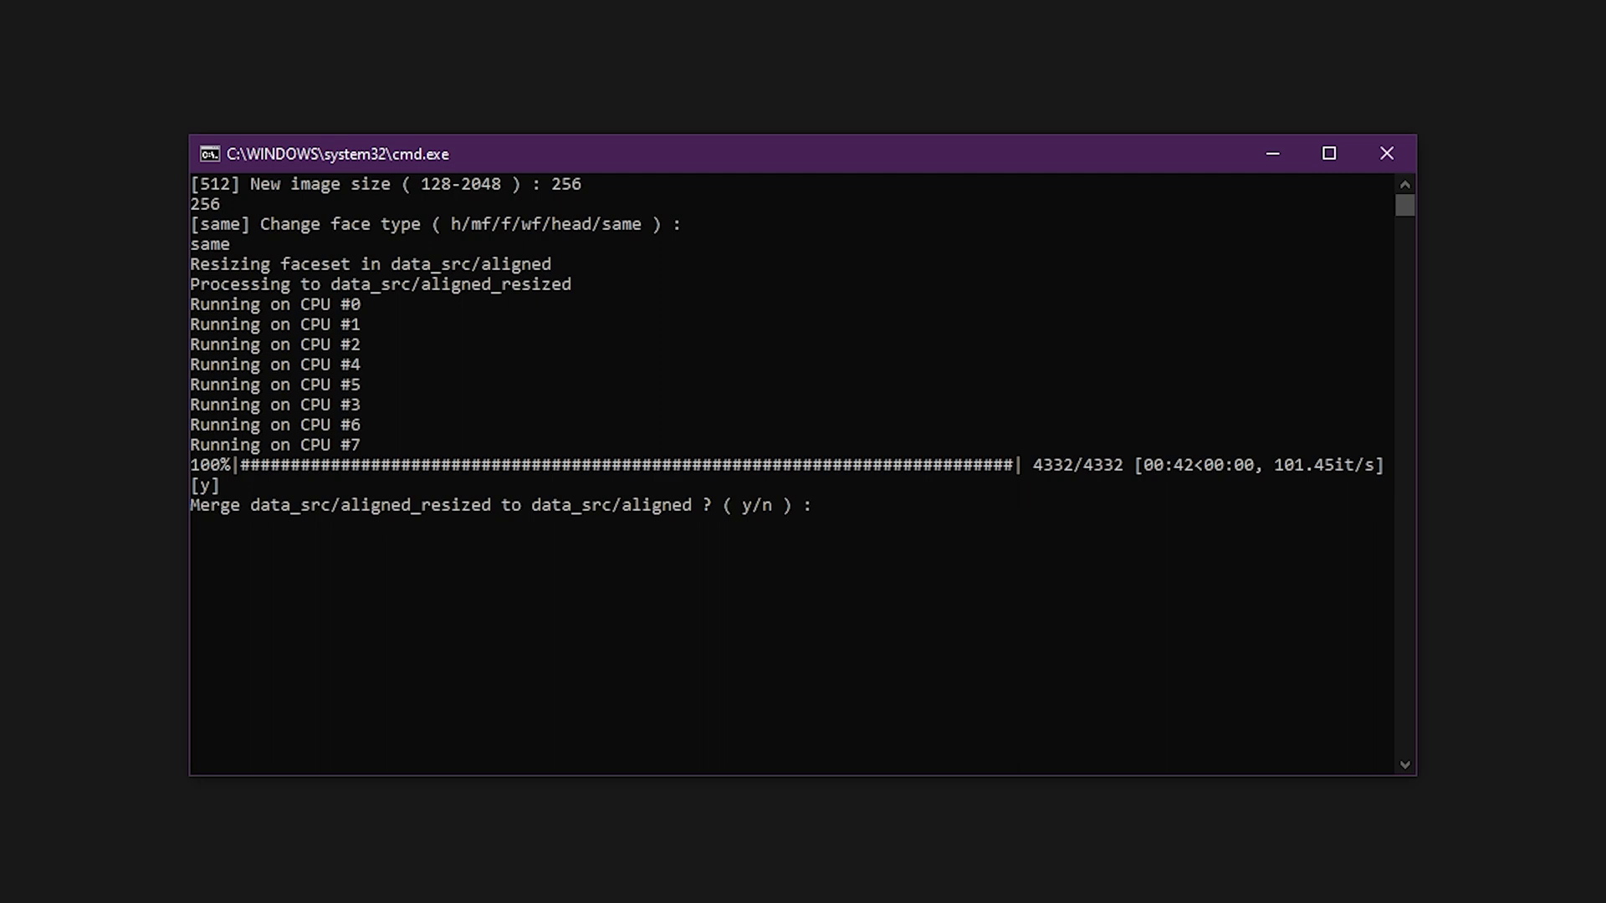
pyautogui.write('y')
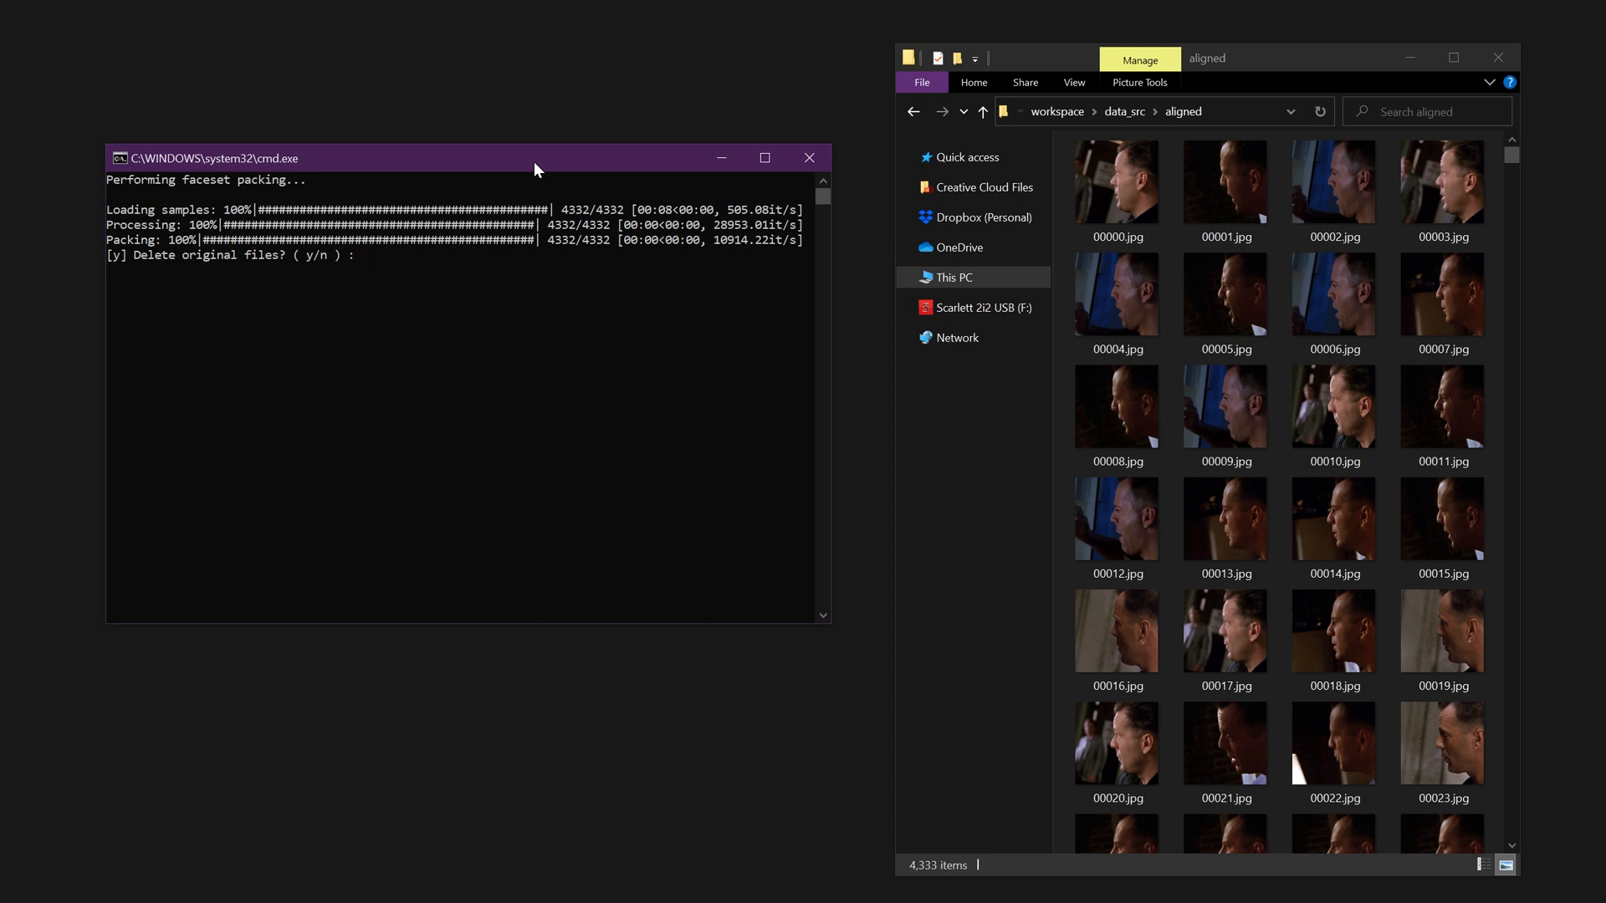
# Confirm deleting the original source image files after packing the faceset
pyautogui.write('y')
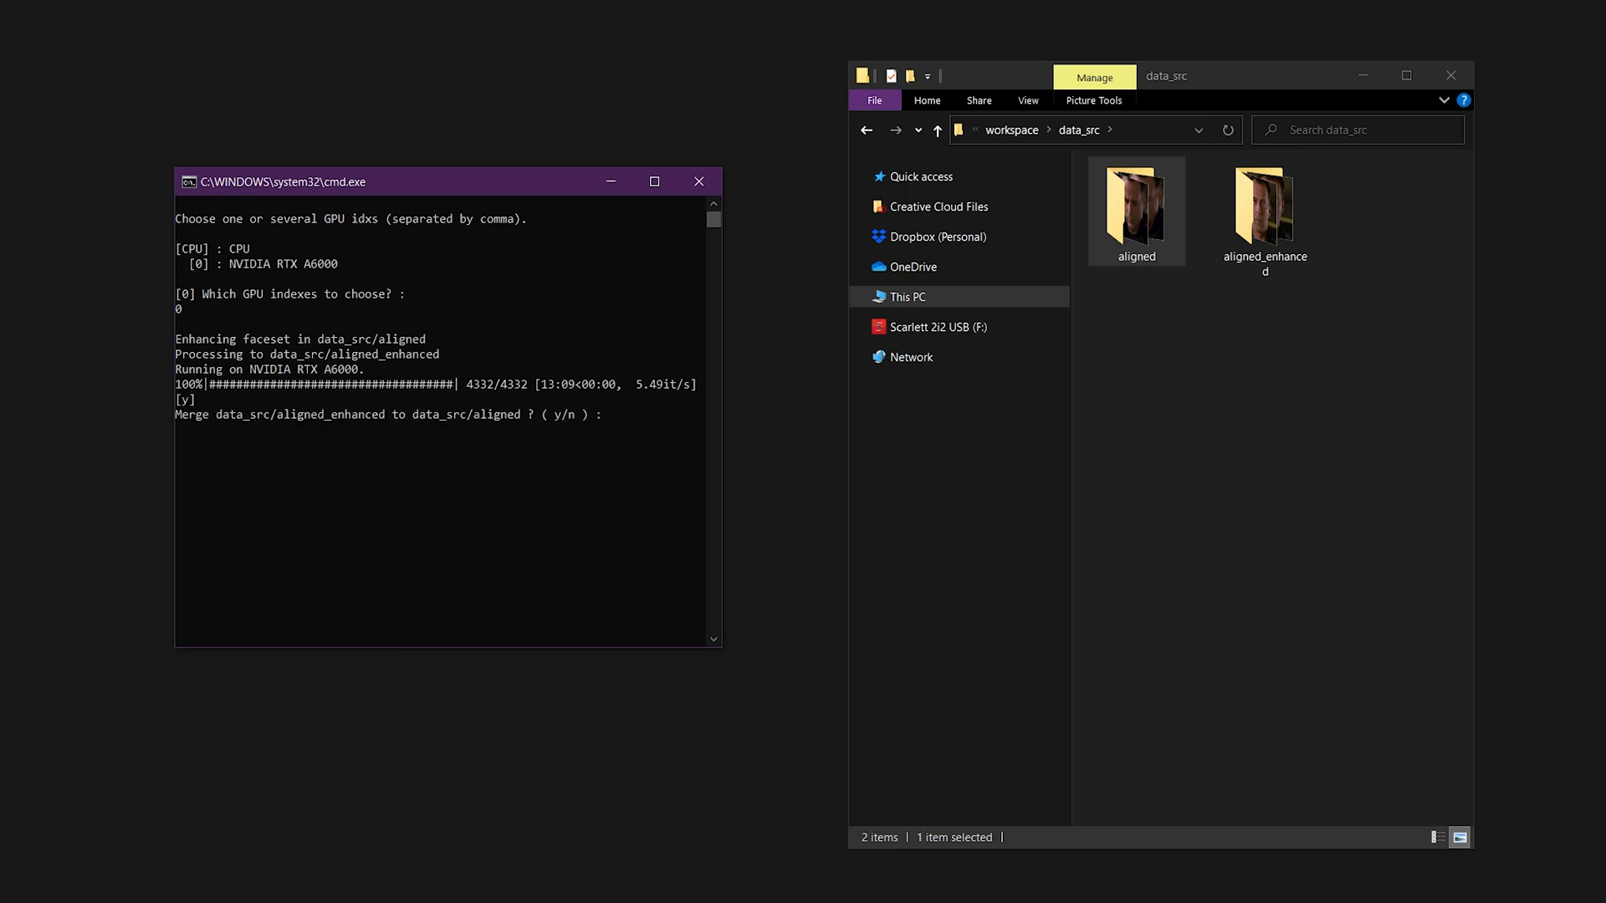
# Merge the enhanced source faces from aligned_enhanced into data_src/aligned
pyautogui.write('y')
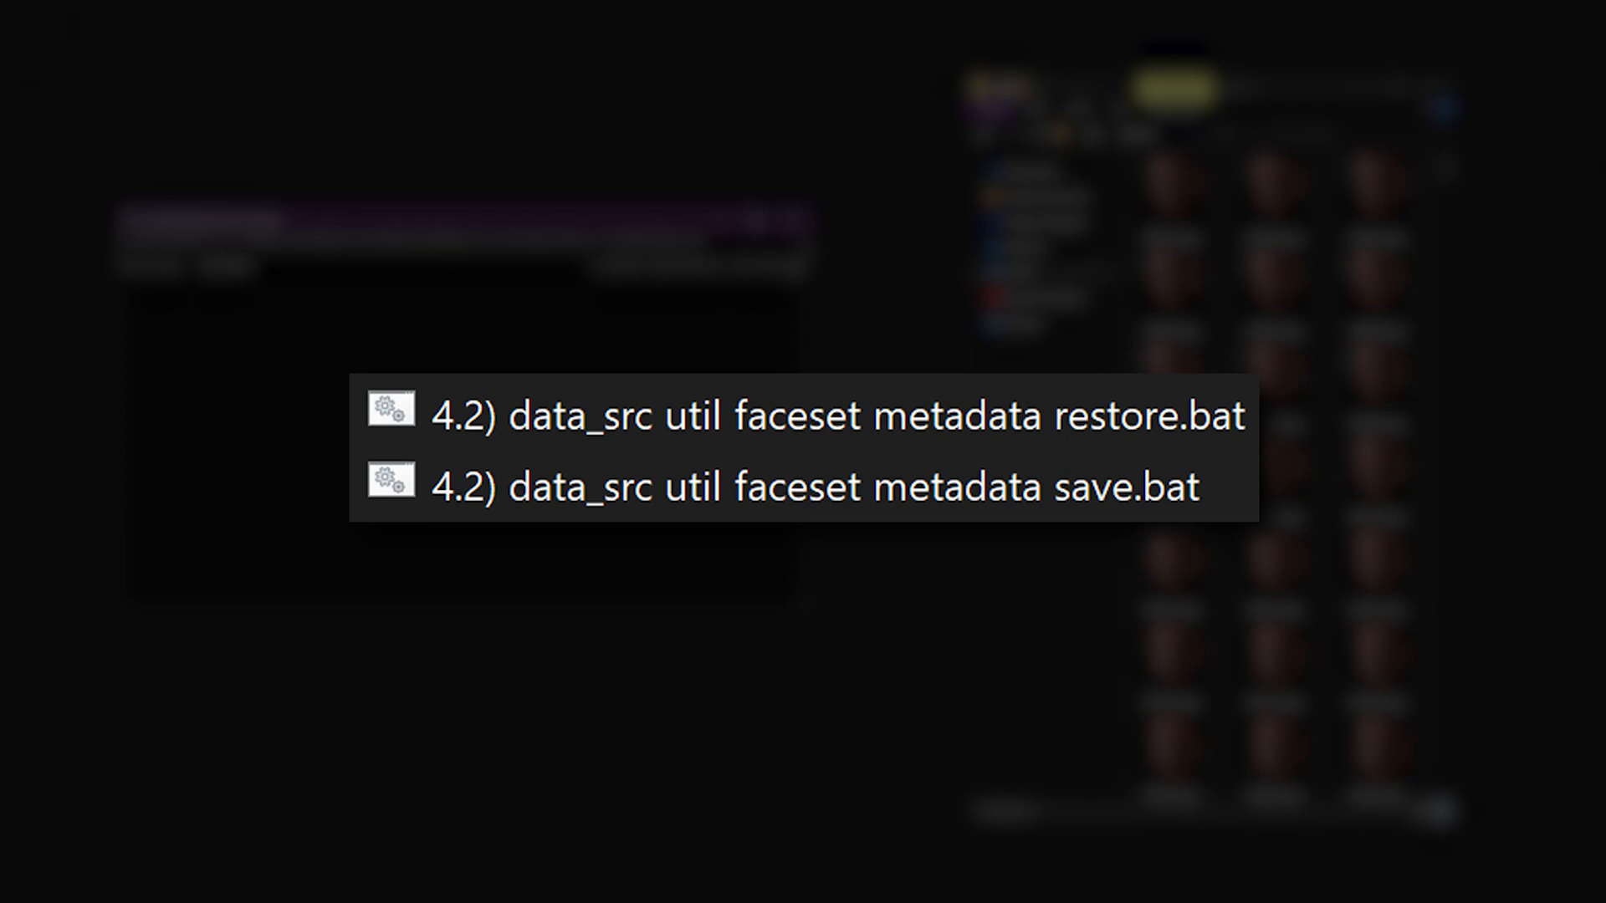
# Run the 4.2) data_src util faceset metadata save script
pyautogui.doubleClick(819, 487)
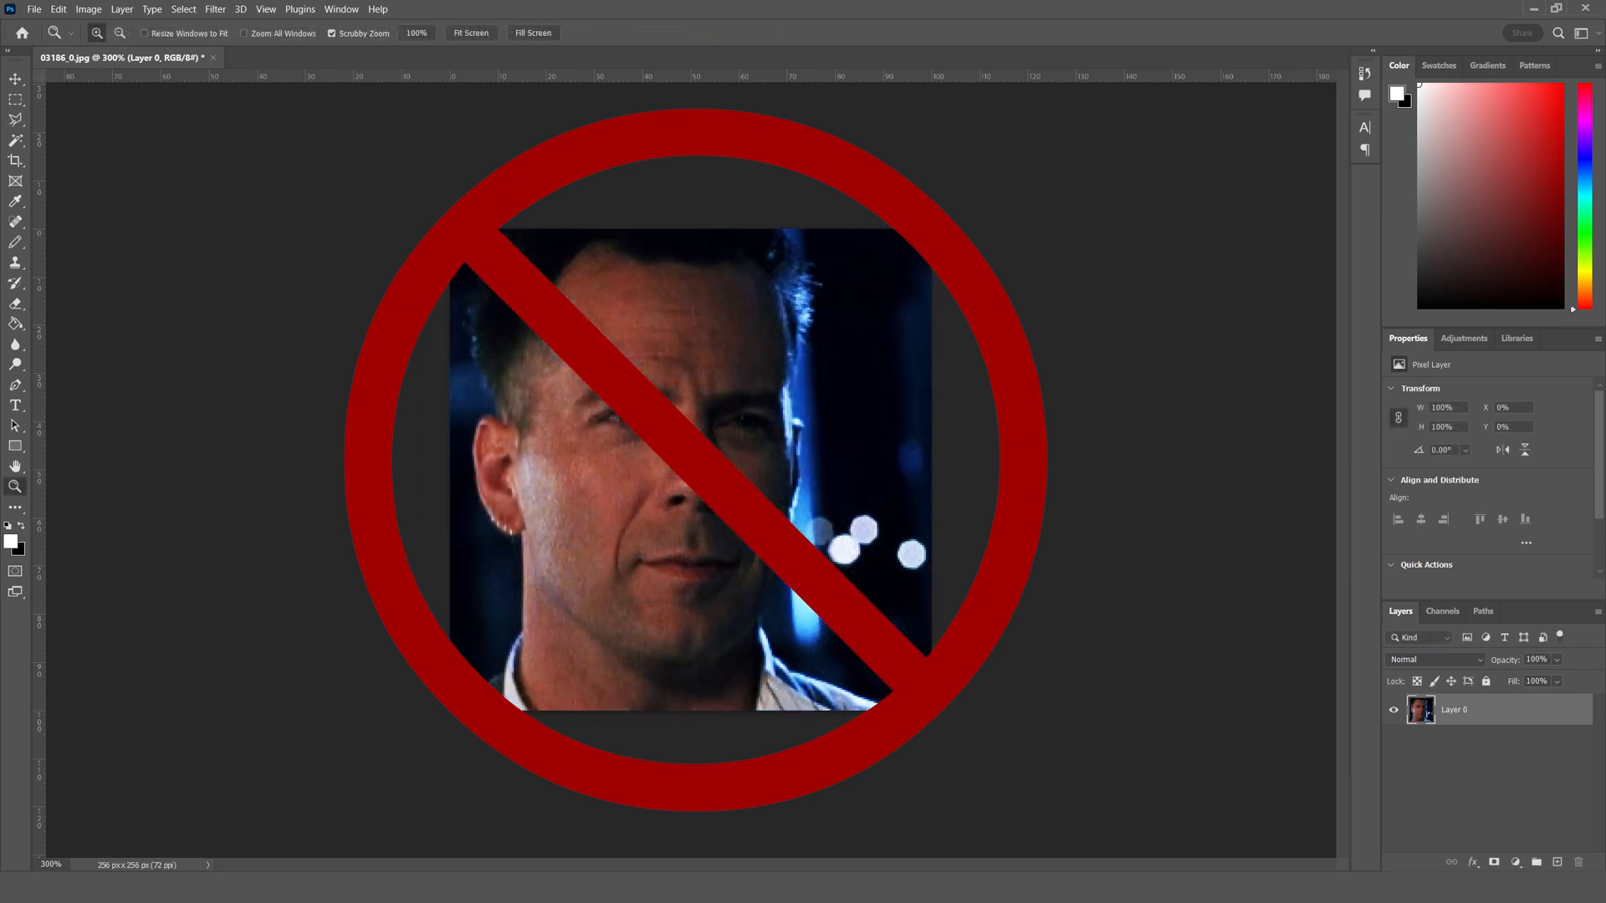
# Select the Crop tool to reframe face image 03186_0.jpg
pyautogui.click(15, 161)
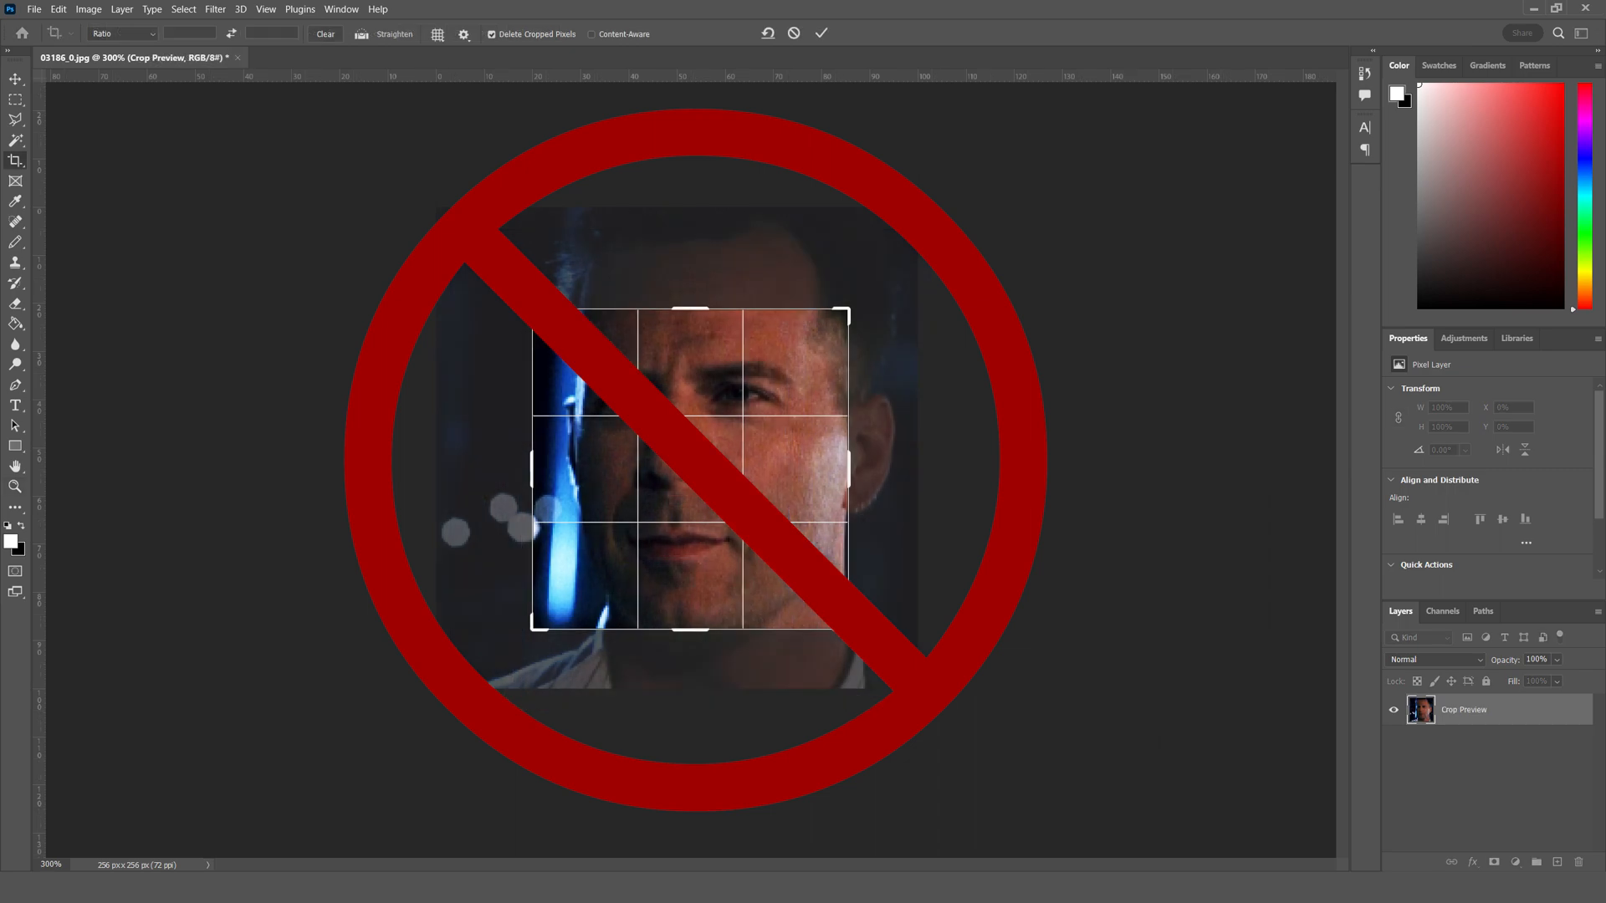